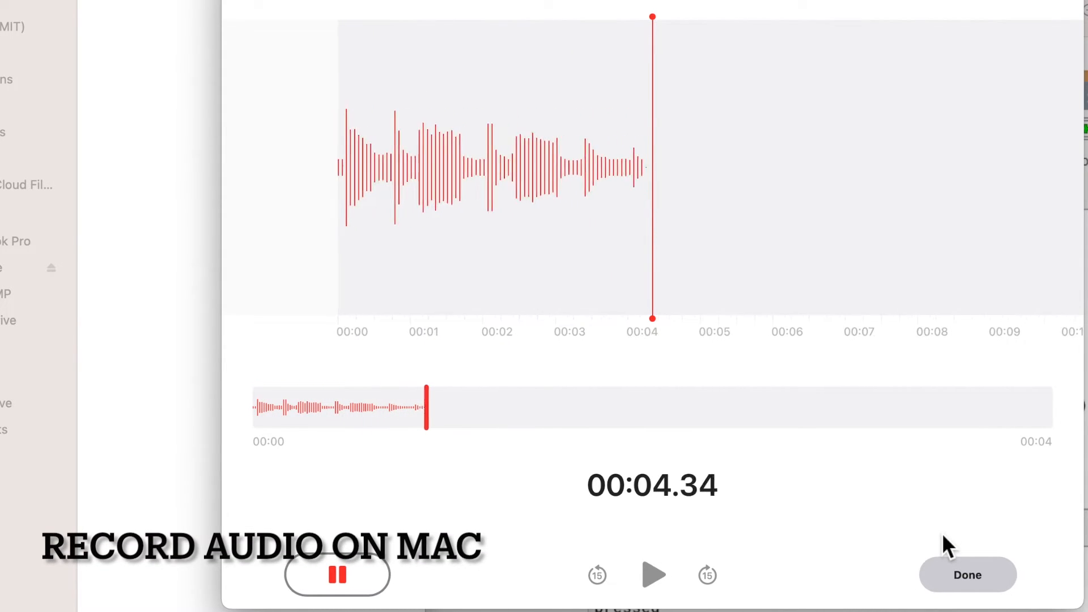
# Stop and keep the short Voice Memos recording with Done.
pyautogui.click(967, 575)
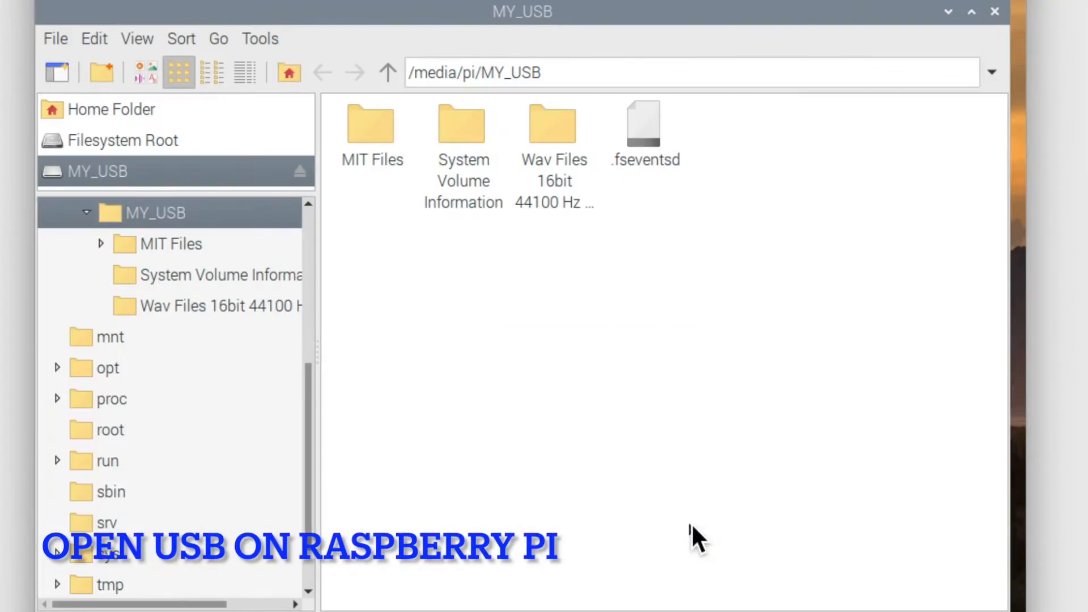
# Enter the 'Wav Files 16bit 44100 Hz cd quality' folder on MY_USB holding Test4.m4a.
pyautogui.doubleClick(555, 125)
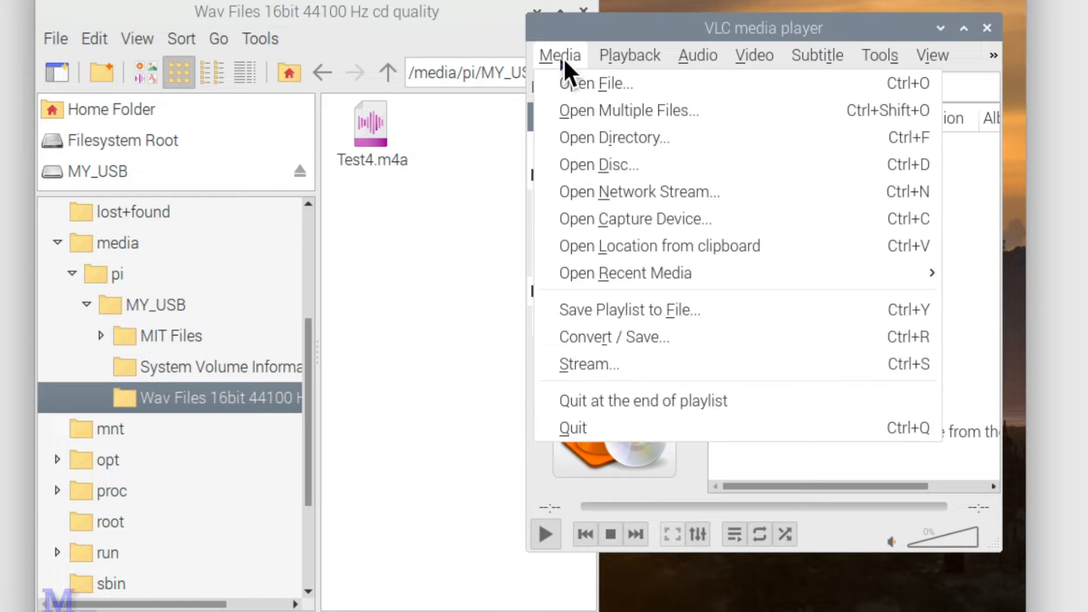
pyautogui.moveTo(613, 337)
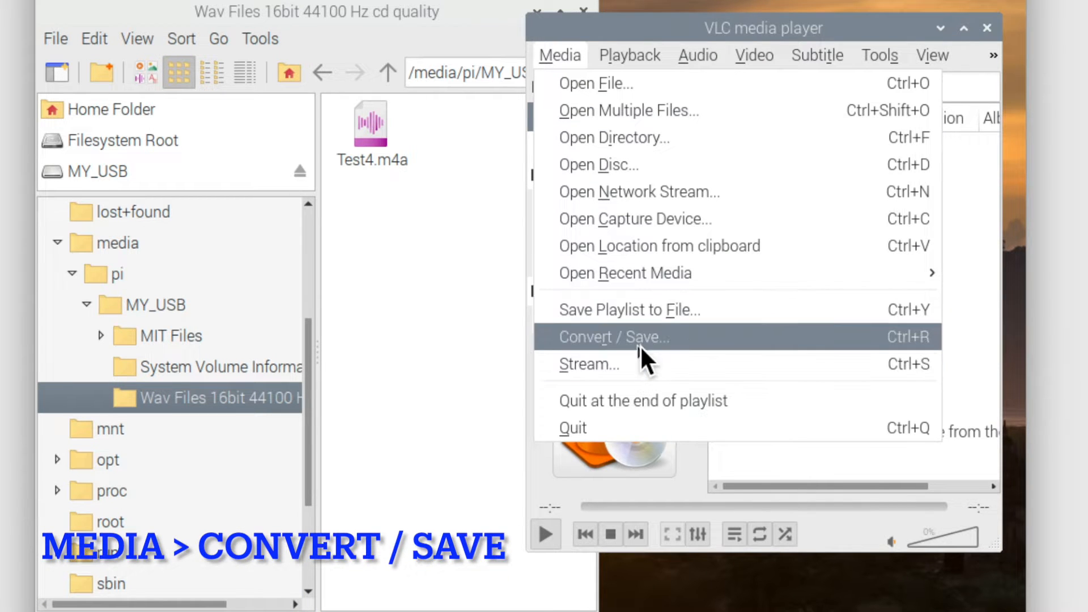
# Add Test4.m4a as the Convert / Save source and choose Convert for it.
pyautogui.click(613, 338)
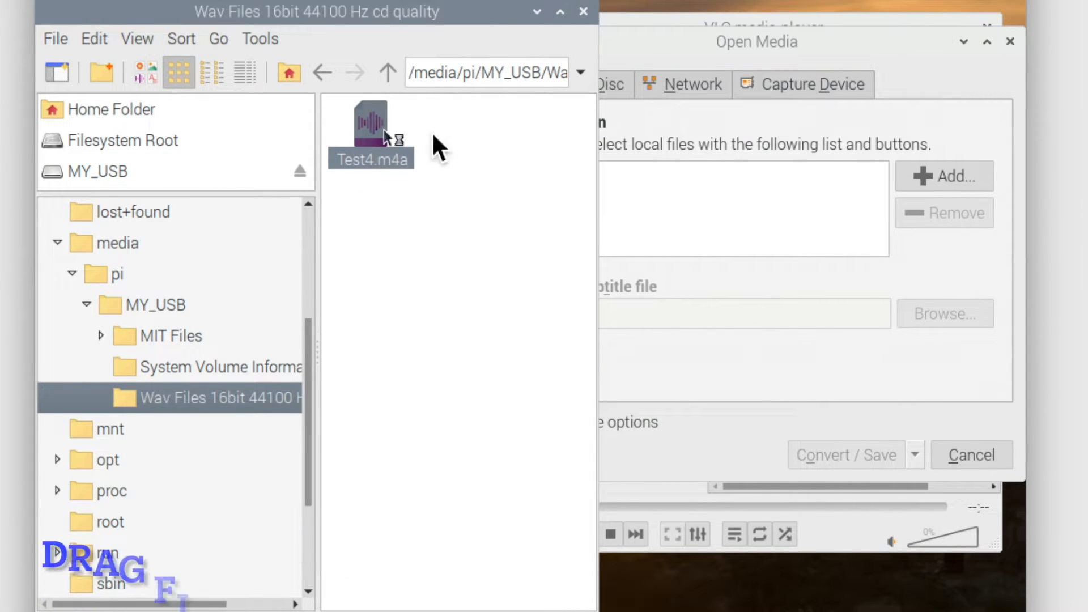
pyautogui.moveTo(370, 128); pyautogui.dragTo(742, 173)
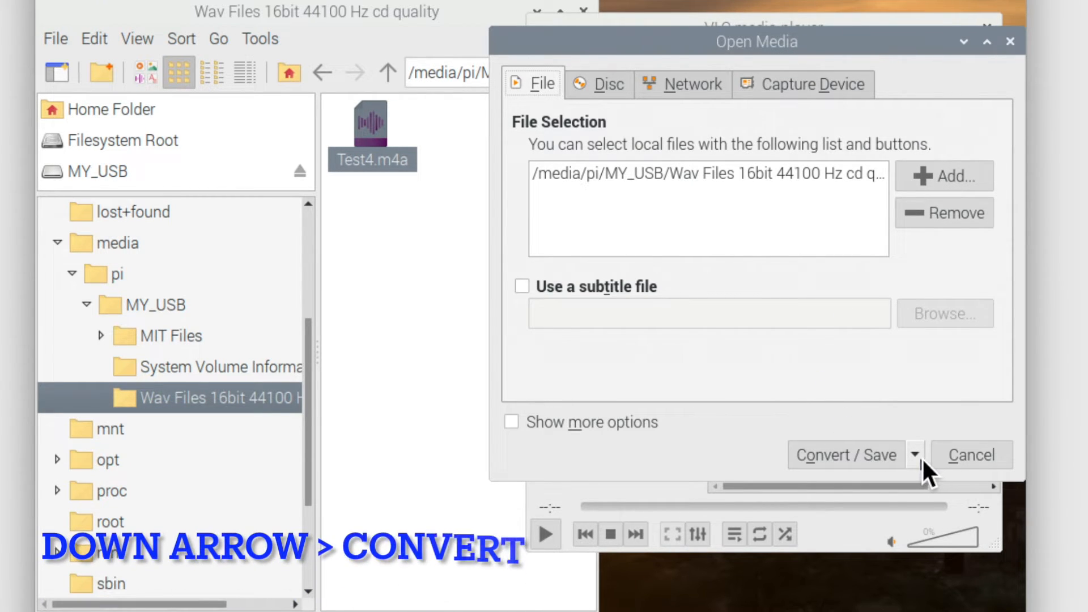
pyautogui.click(914, 454)
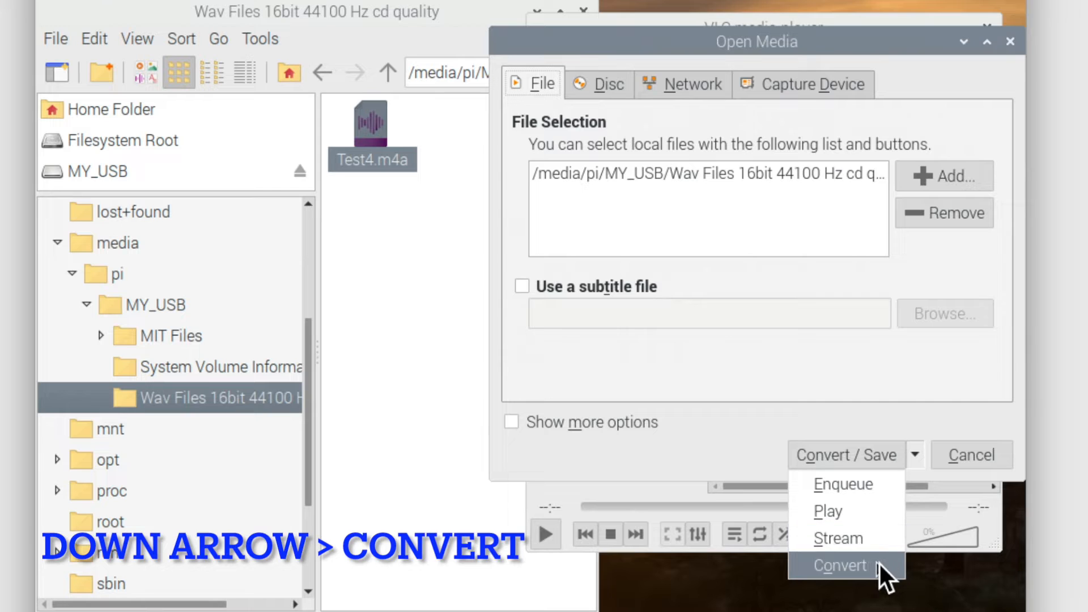
pyautogui.click(840, 564)
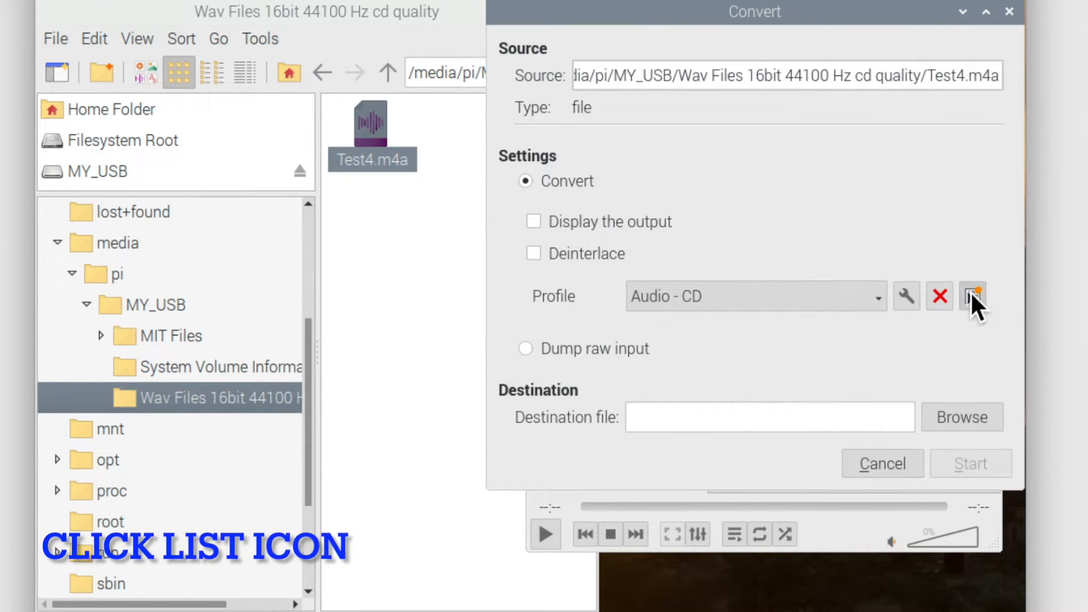
# Create profile 16bit_wav: WAV container, audio enabled, 16 kb/s, 44100 Hz sample rate.
pyautogui.click(971, 295)
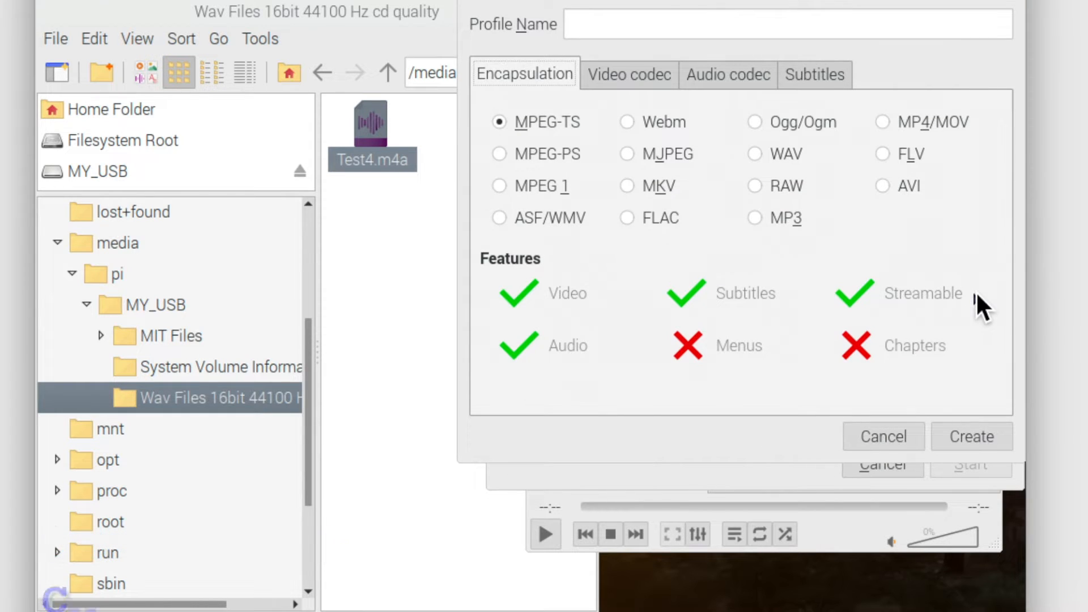
pyautogui.click(754, 153)
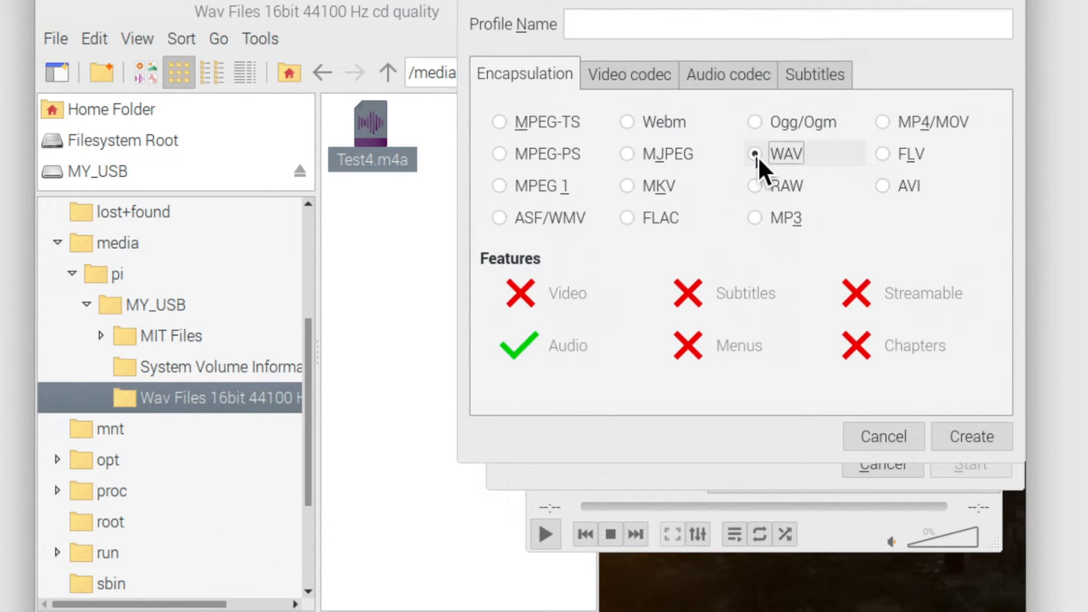
pyautogui.click(727, 75)
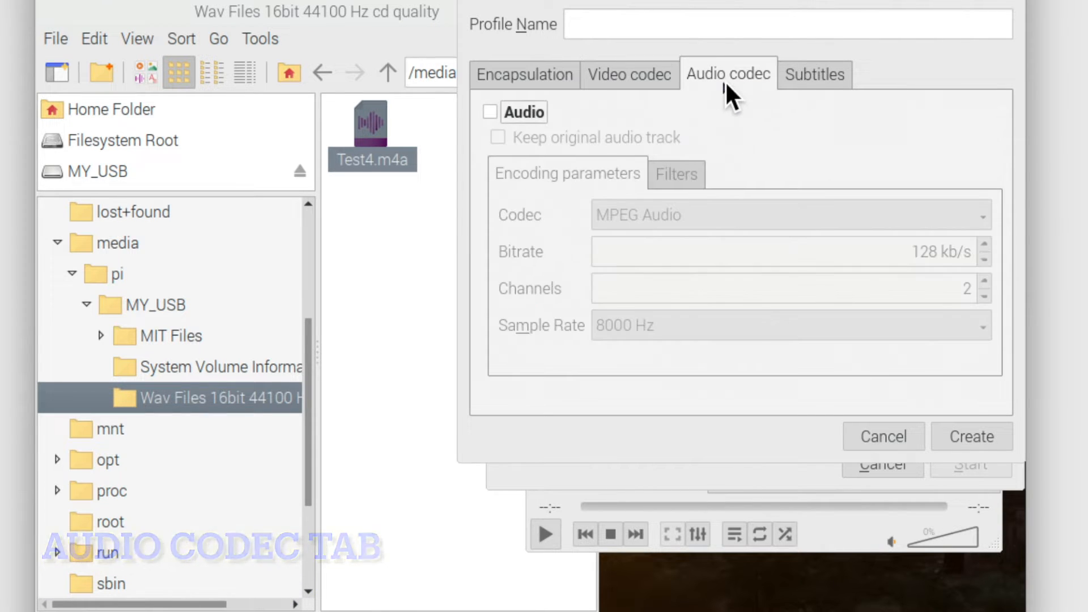
pyautogui.click(489, 112)
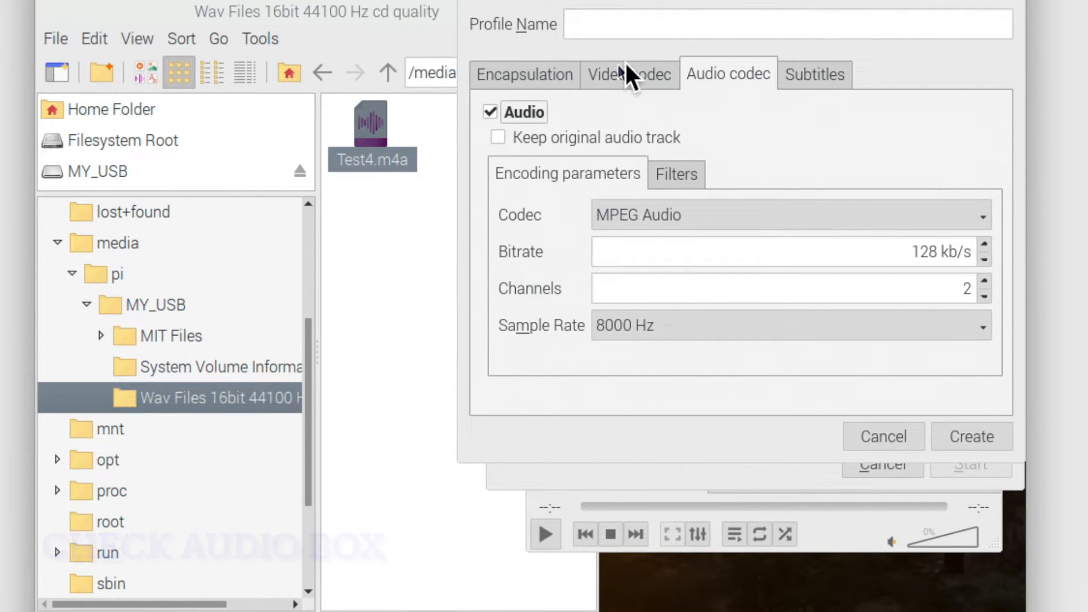
pyautogui.write('16bit_wav')
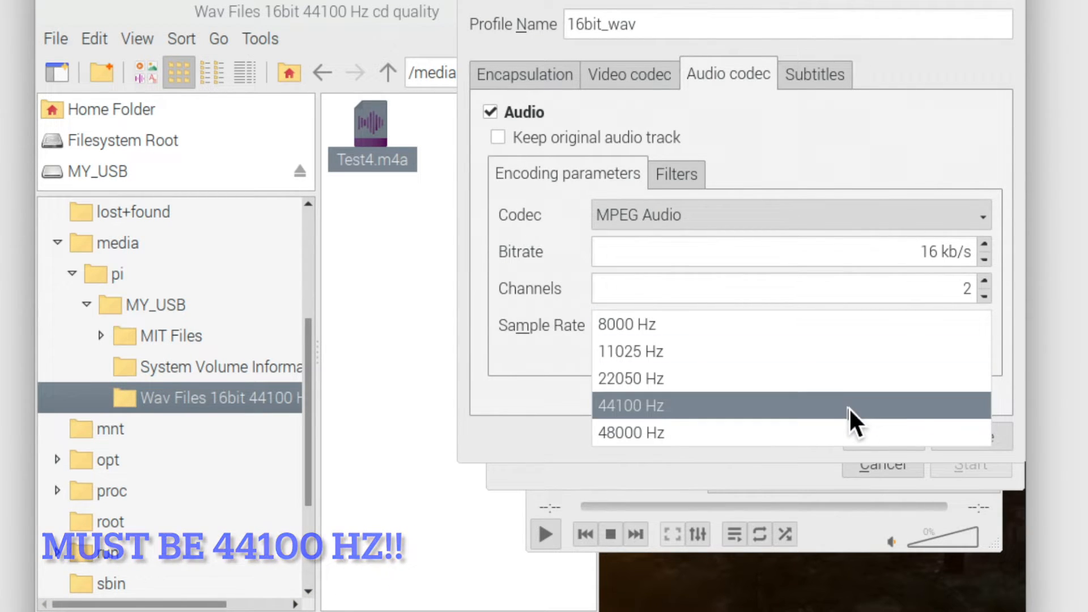
pyautogui.click(630, 406)
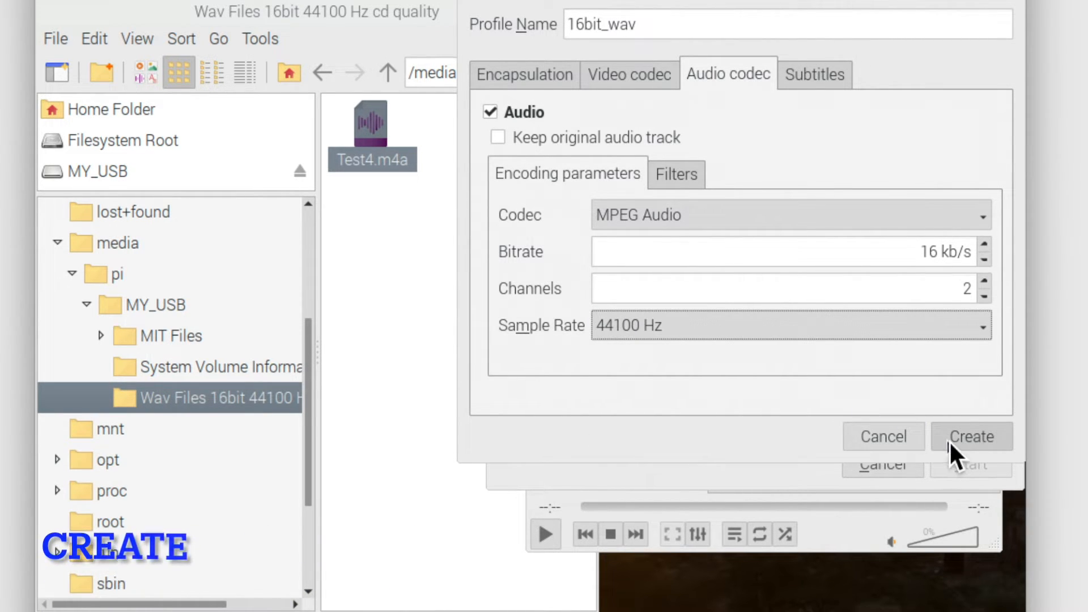
pyautogui.click(971, 436)
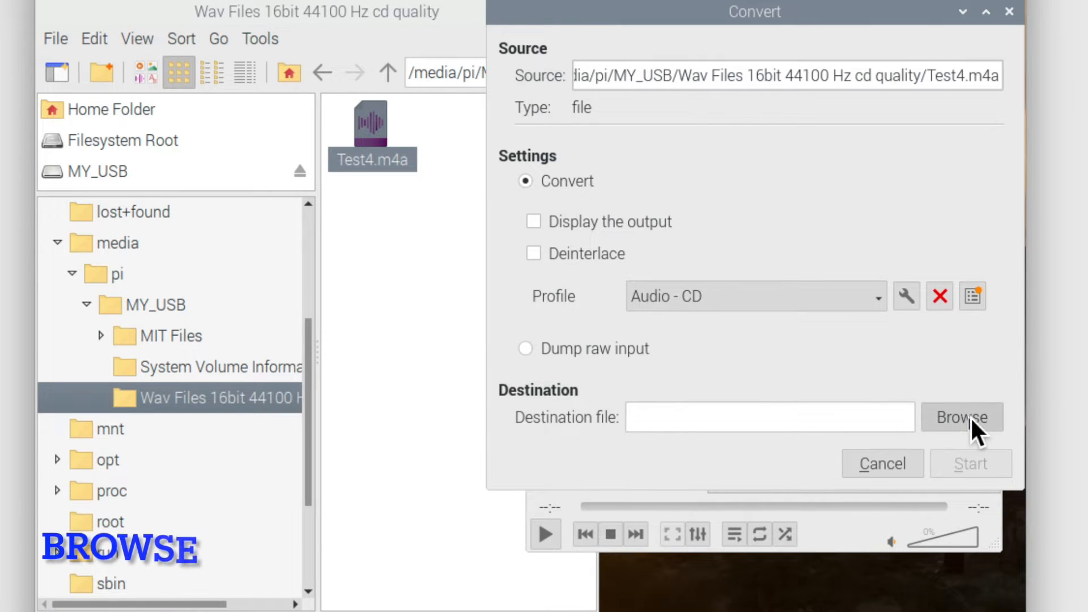
# Set the output file to test4.wav on the Desktop and run the conversion.
pyautogui.click(961, 417)
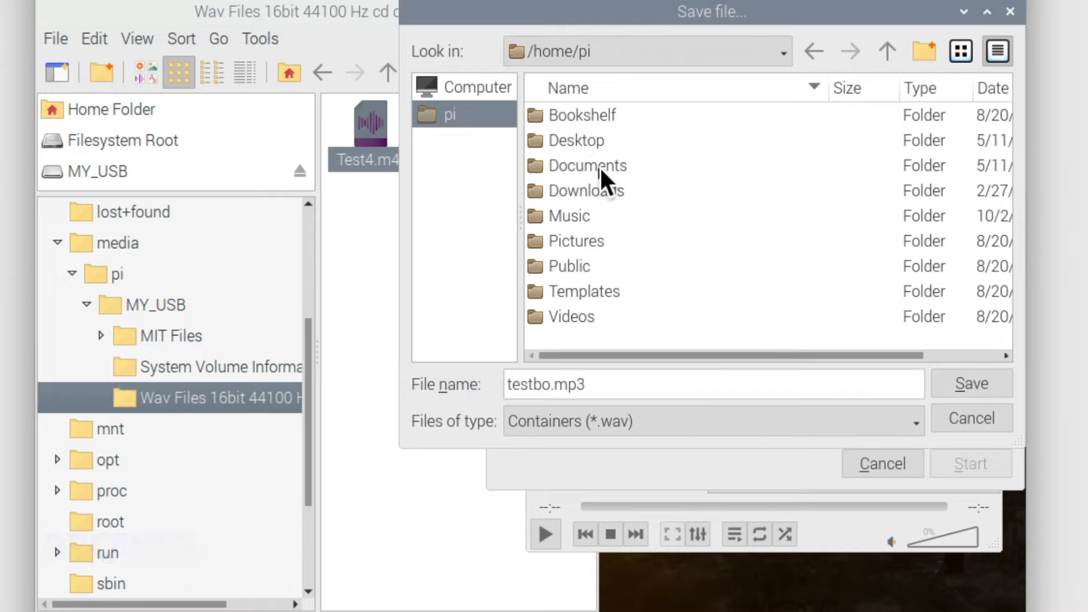
pyautogui.doubleClick(577, 140)
pyautogui.write('test4')
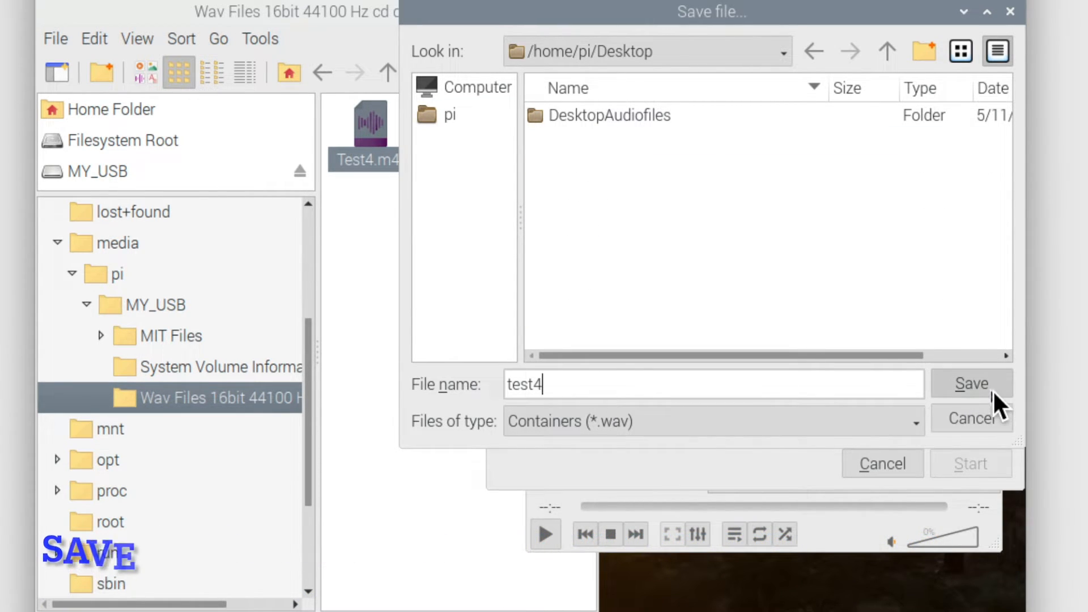
pyautogui.click(970, 383)
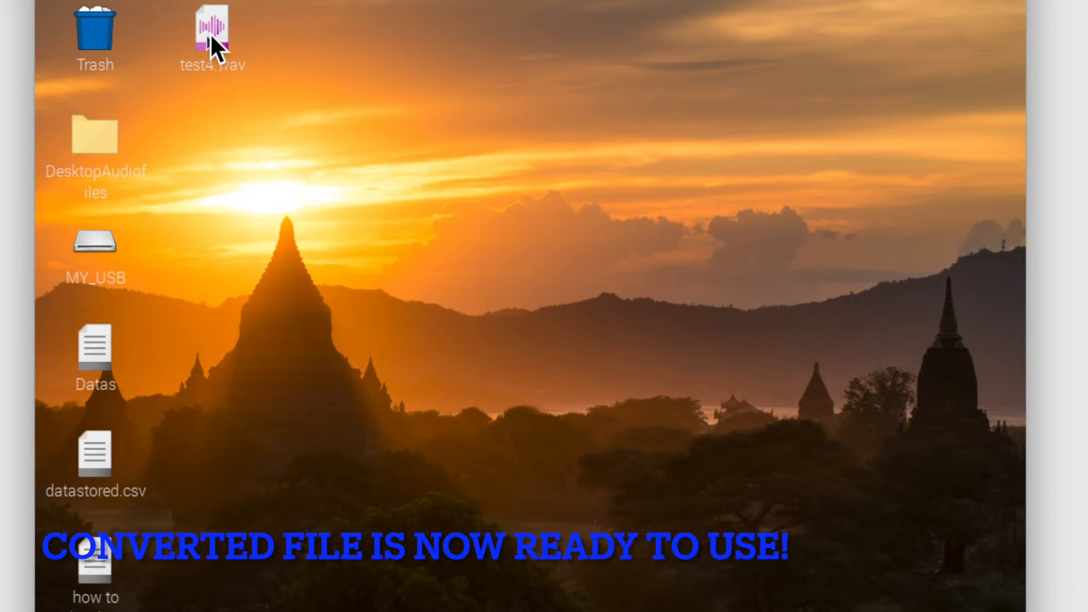
# Bring up the context menu for test4.wav on the desktop.
pyautogui.rightClick(209, 32)
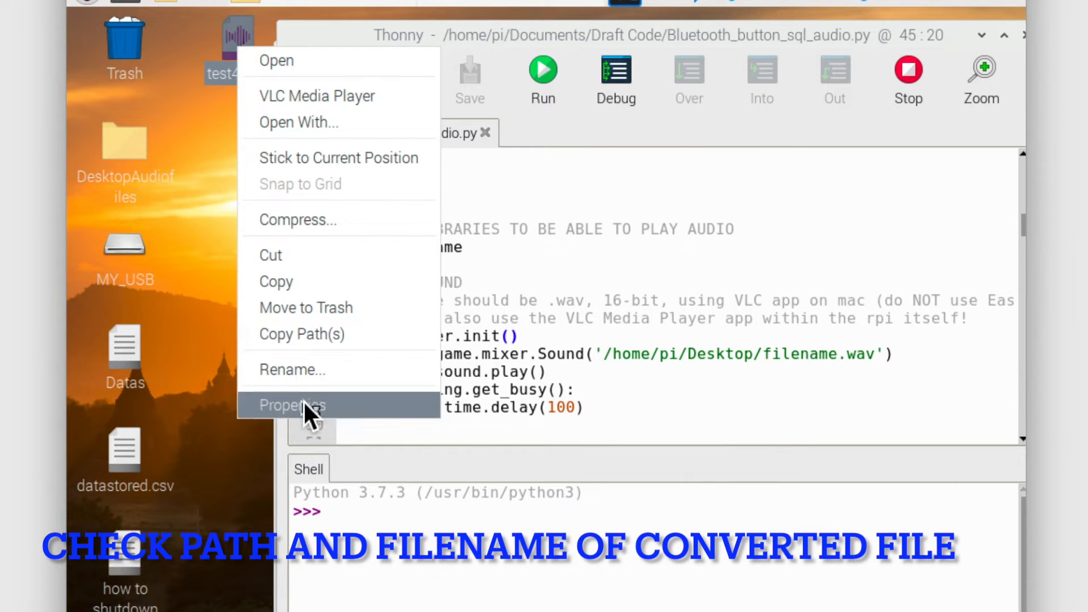
# Check test4.wav's Properties path, then replace 'filename' on line 46 with test4.
pyautogui.click(293, 405)
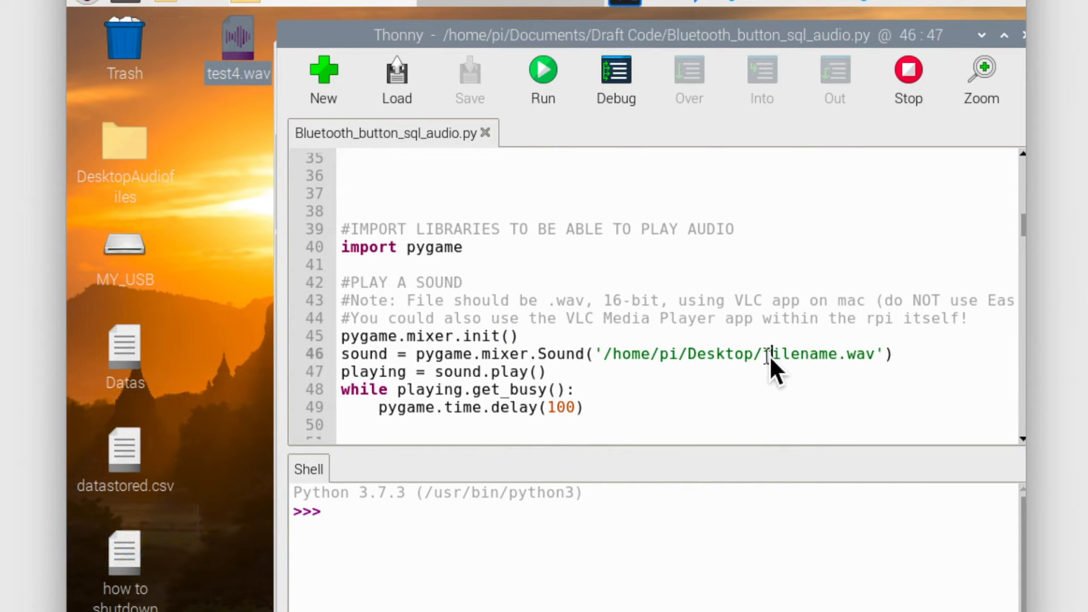
pyautogui.doubleClick(804, 354)
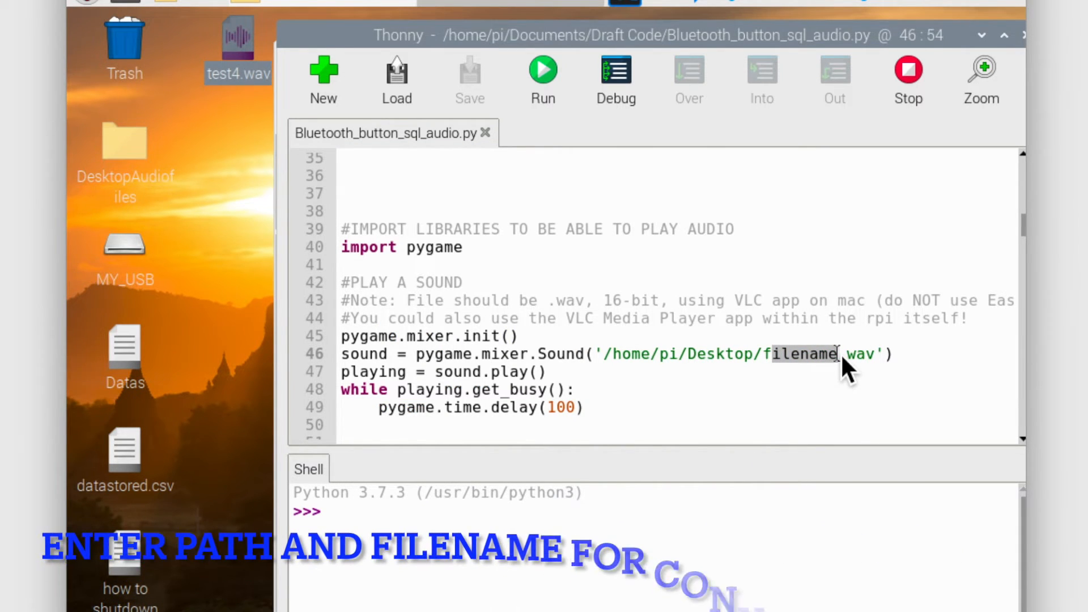
pyautogui.write('test4')
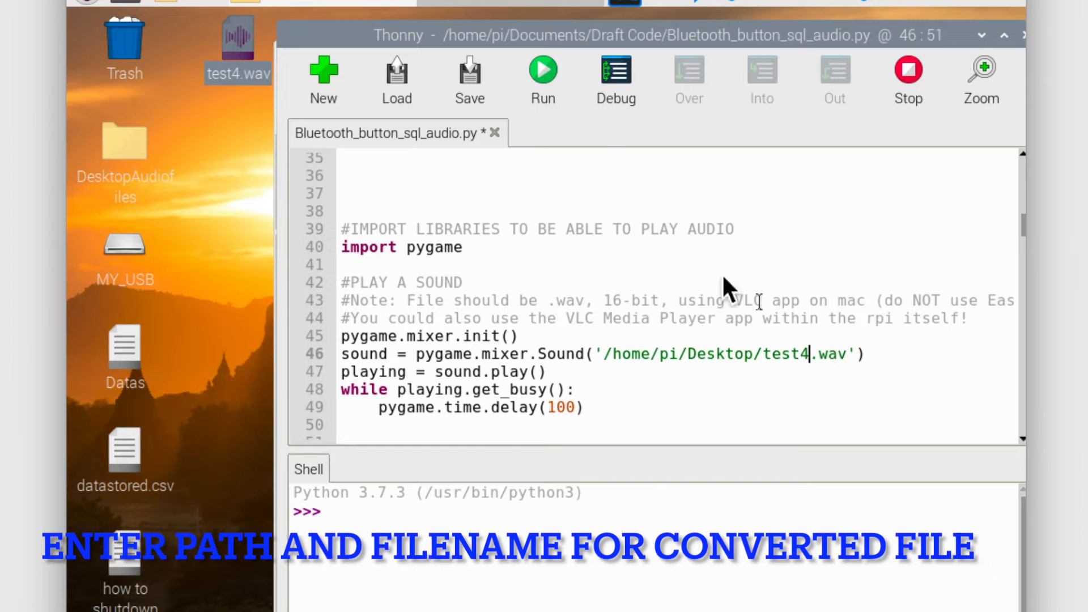
pyautogui.click(469, 72)
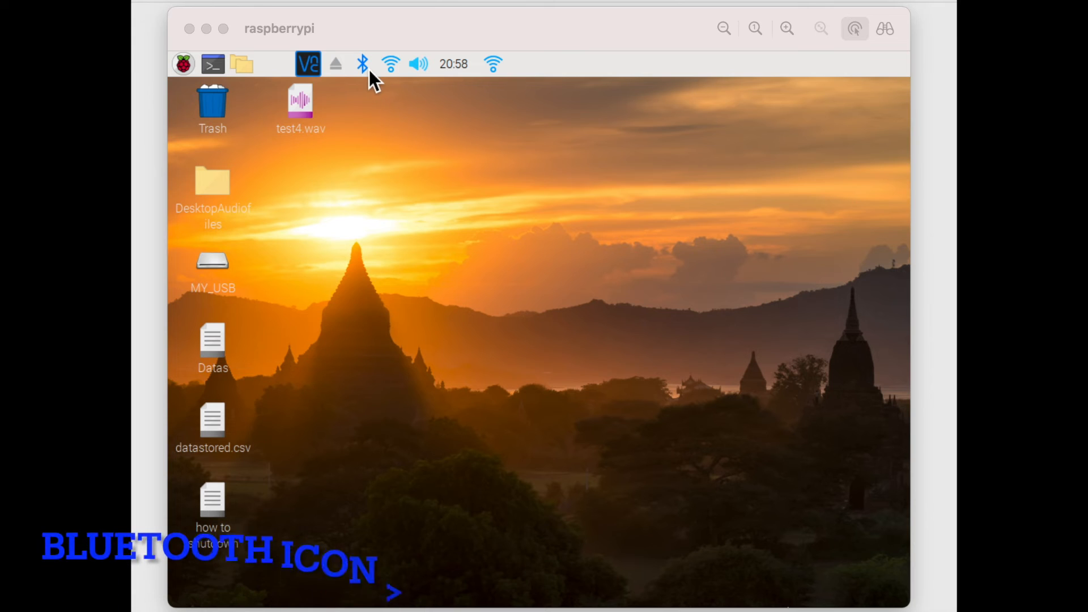
# Add a Bluetooth device from the taskbar and pair the found speaker with the Pi.
pyautogui.click(361, 64)
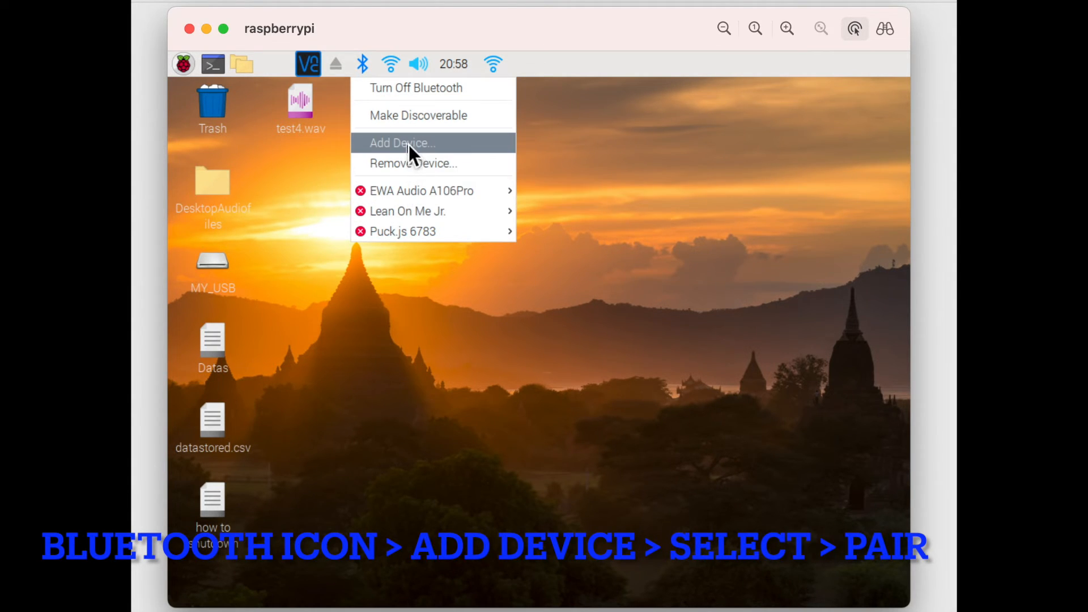
pyautogui.click(401, 142)
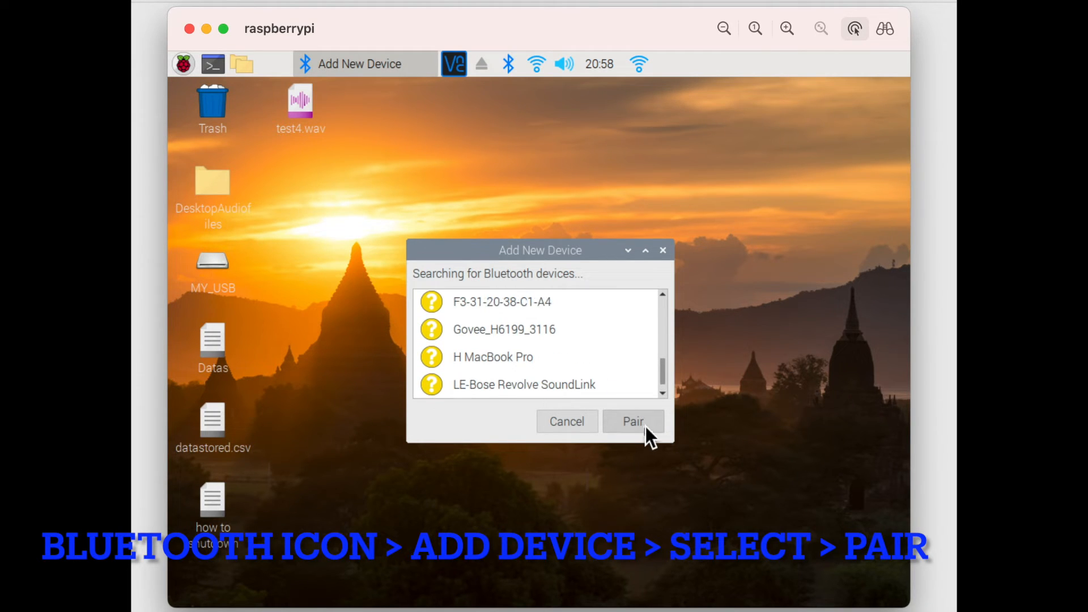
pyautogui.click(631, 422)
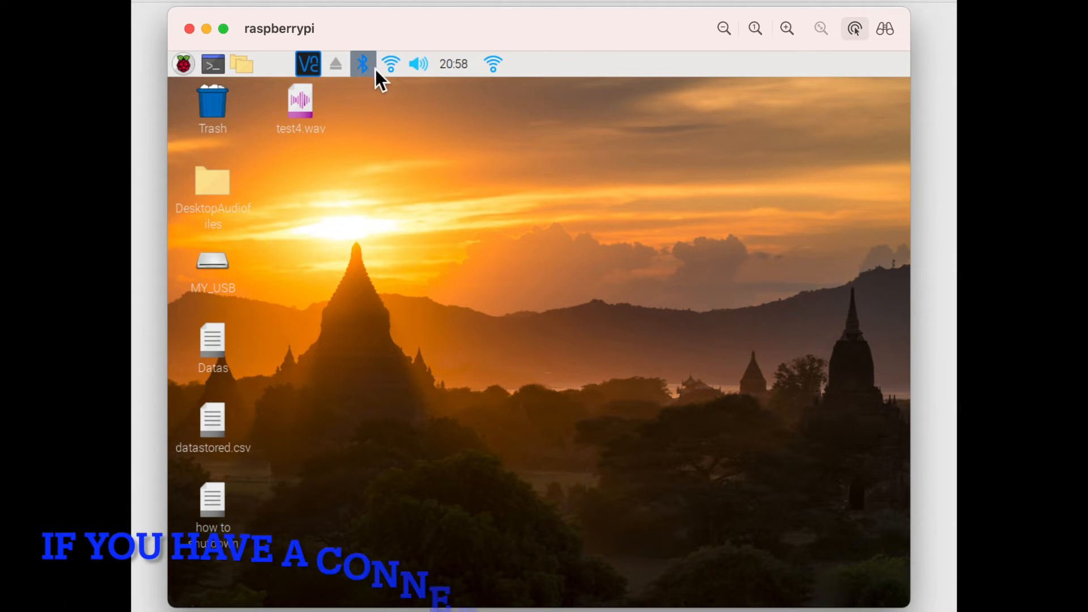
pyautogui.click(362, 63)
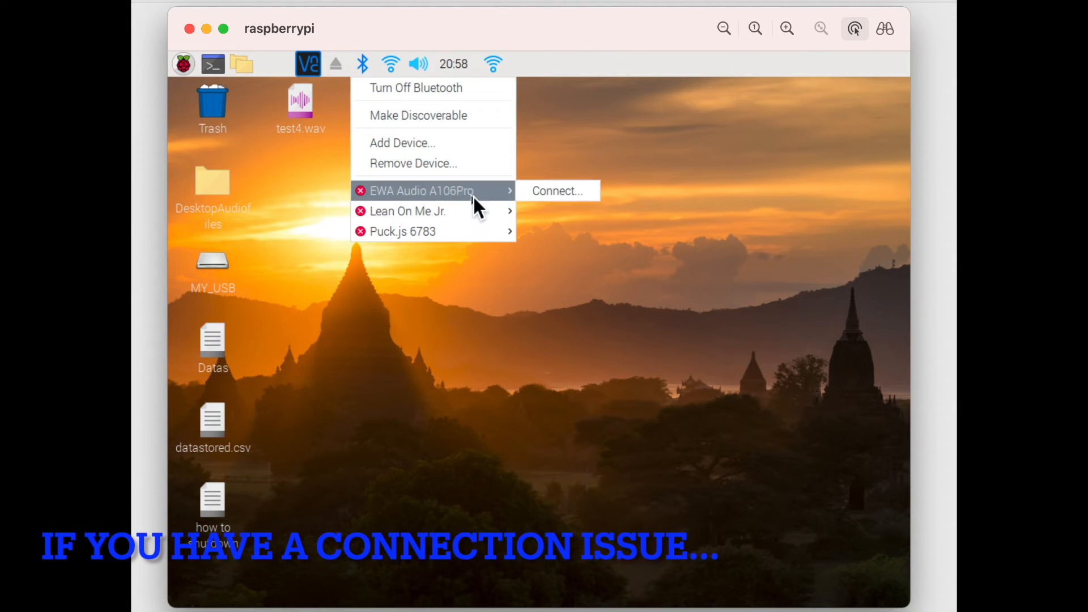
pyautogui.click(555, 190)
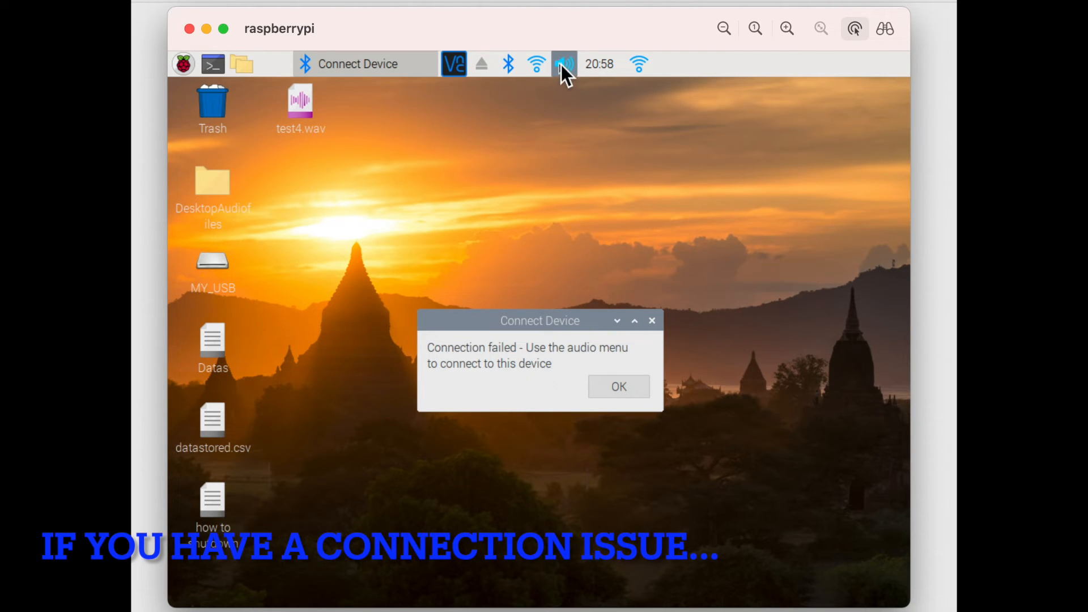
pyautogui.click(616, 386)
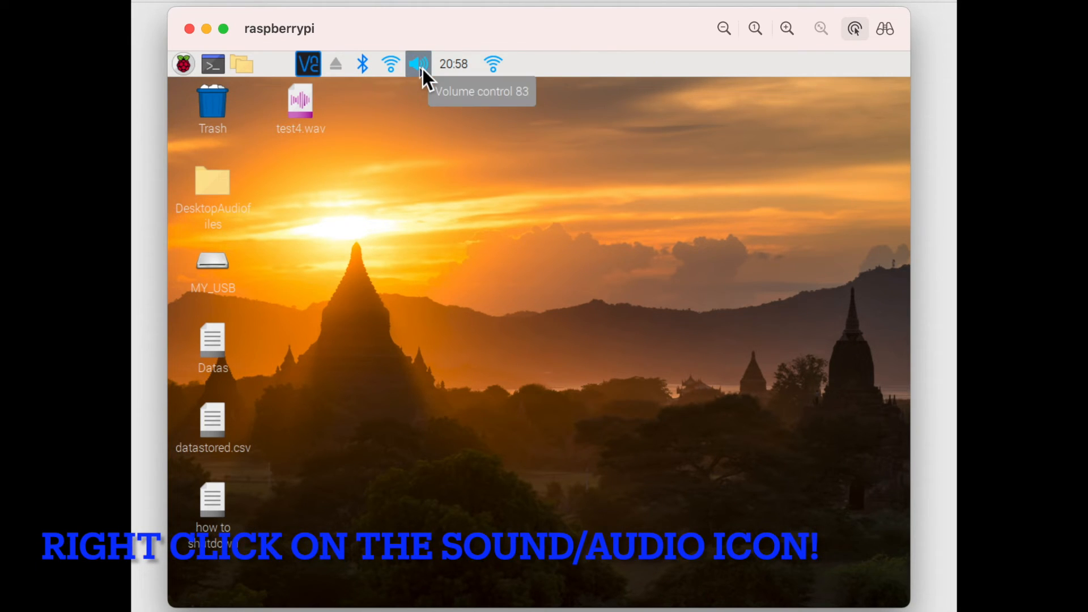
# Choose EWA Audio A106Pro as the audio output from the volume icon's Audio Outputs menu.
pyautogui.click(417, 64)
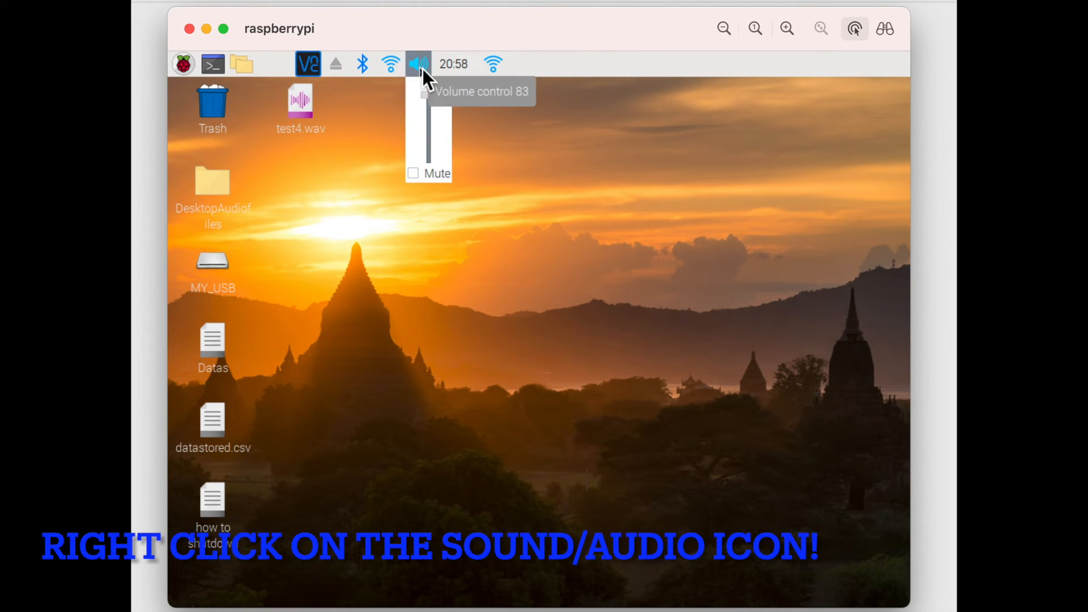
pyautogui.click(419, 64)
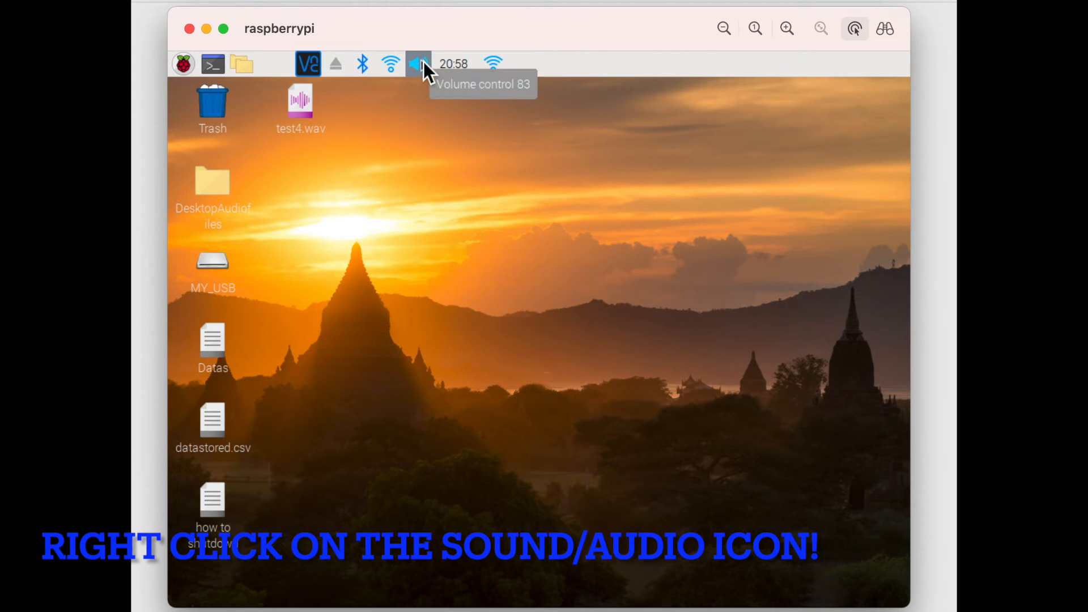
pyautogui.rightClick(418, 64)
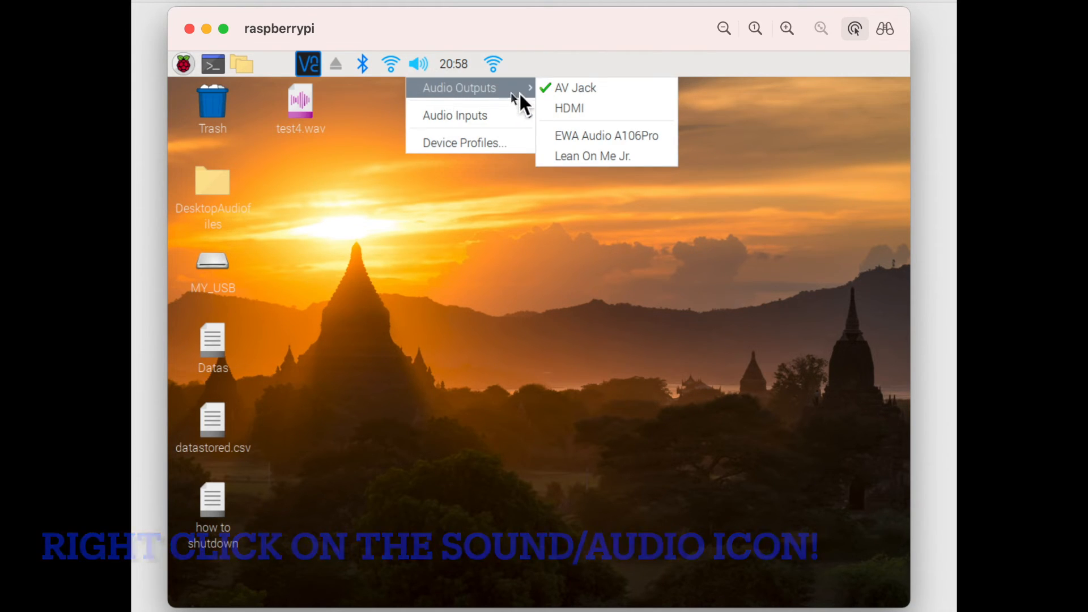
pyautogui.moveTo(605, 135)
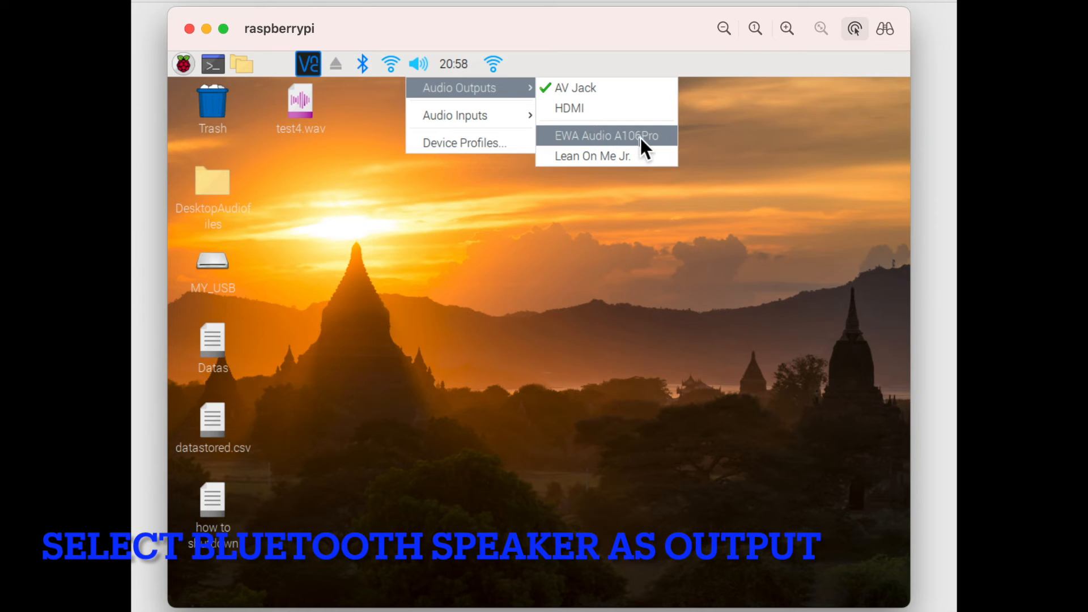
pyautogui.click(604, 135)
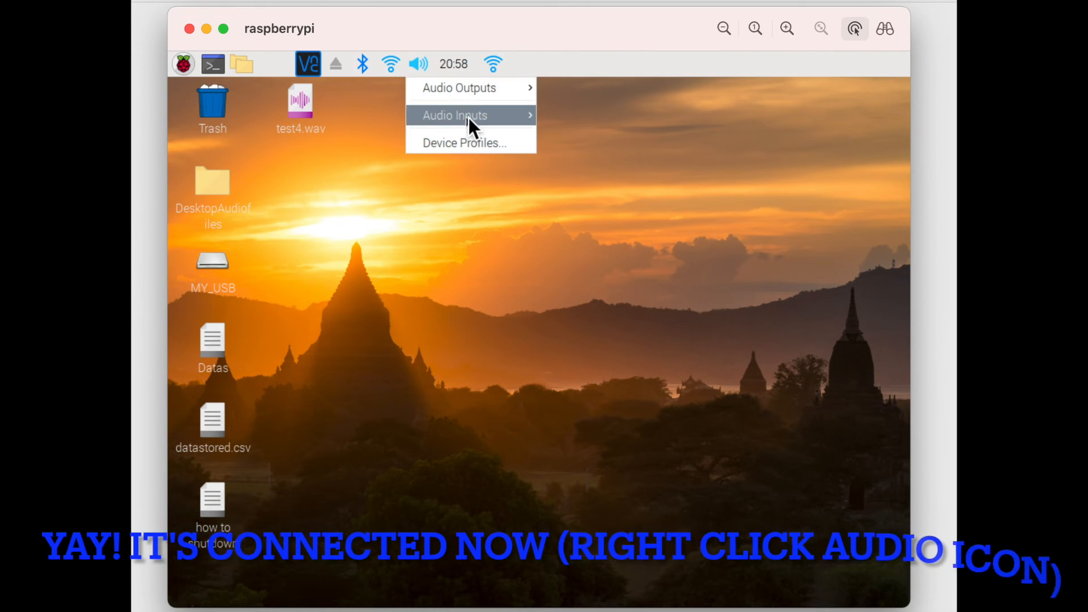
pyautogui.moveTo(459, 87)
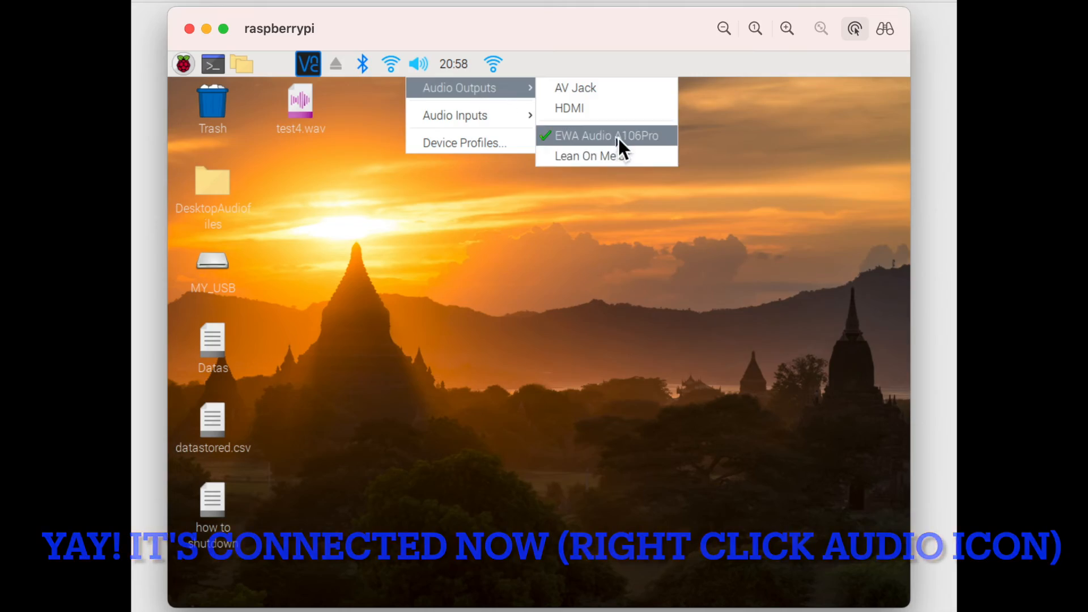